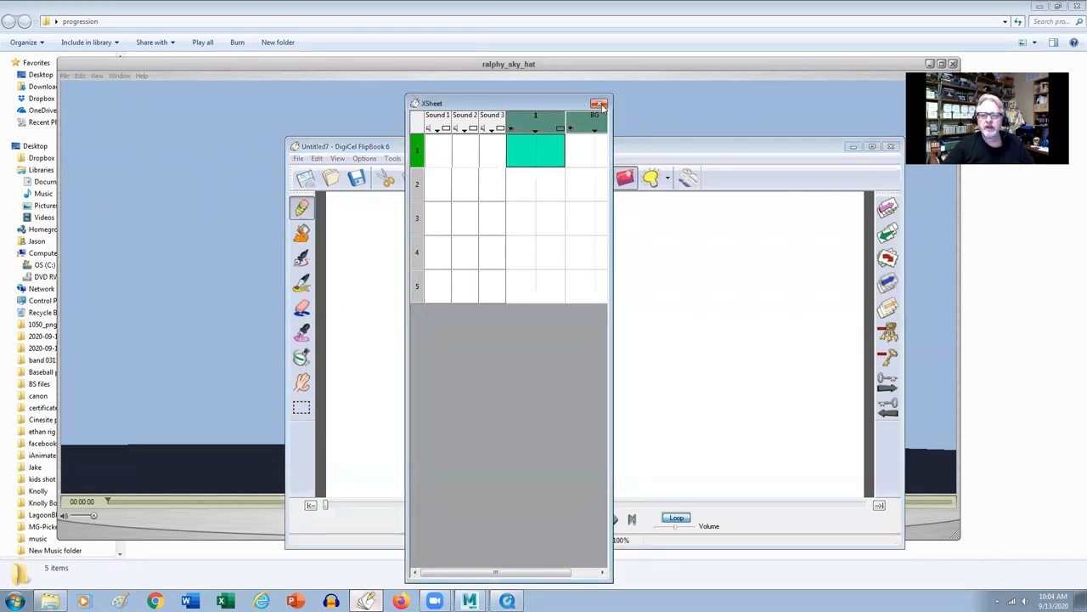
- Close the exposure sheet and pencil Ralphy's head circle, torso and legs
{"action": "left_click", "coordinate": [602, 103]}
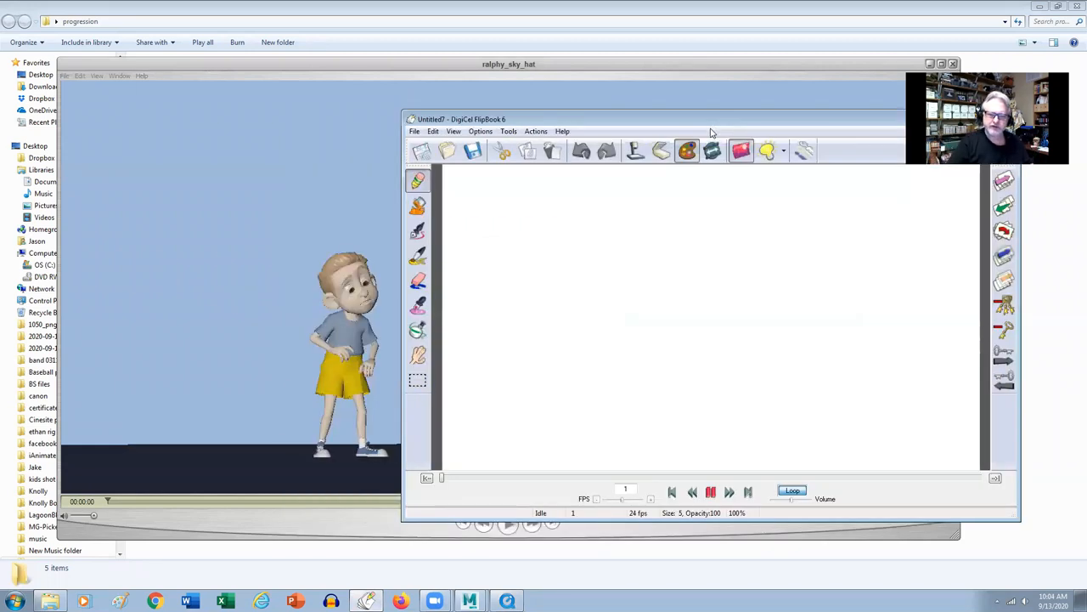
{"action": "left_click_drag", "start_coordinate": [578, 251], "coordinate": [607, 289]}
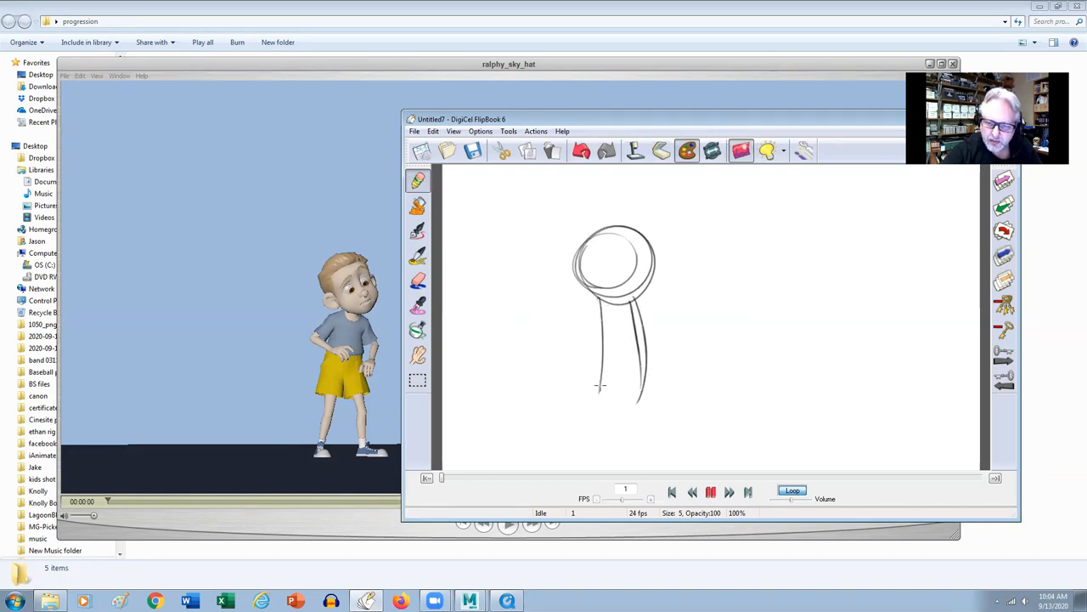
{"action": "left_click_drag", "start_coordinate": [601, 387], "coordinate": [594, 459]}
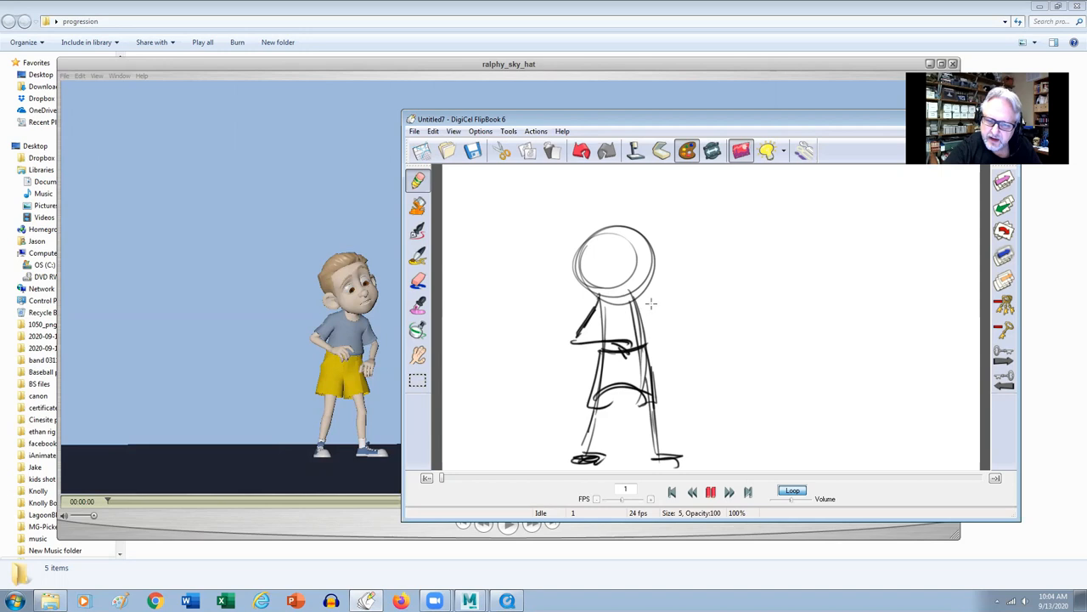
- Add Ralphy's arm and face, then start a second figure to the right
{"action": "left_click_drag", "start_coordinate": [636, 295], "coordinate": [642, 374]}
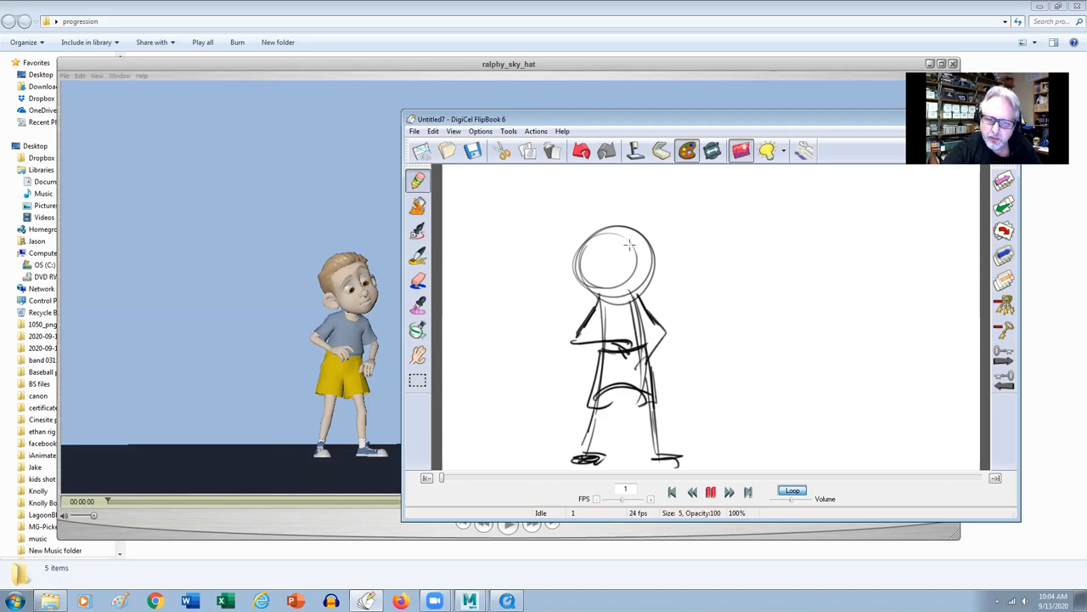
{"action": "left_click_drag", "start_coordinate": [607, 234], "coordinate": [649, 272]}
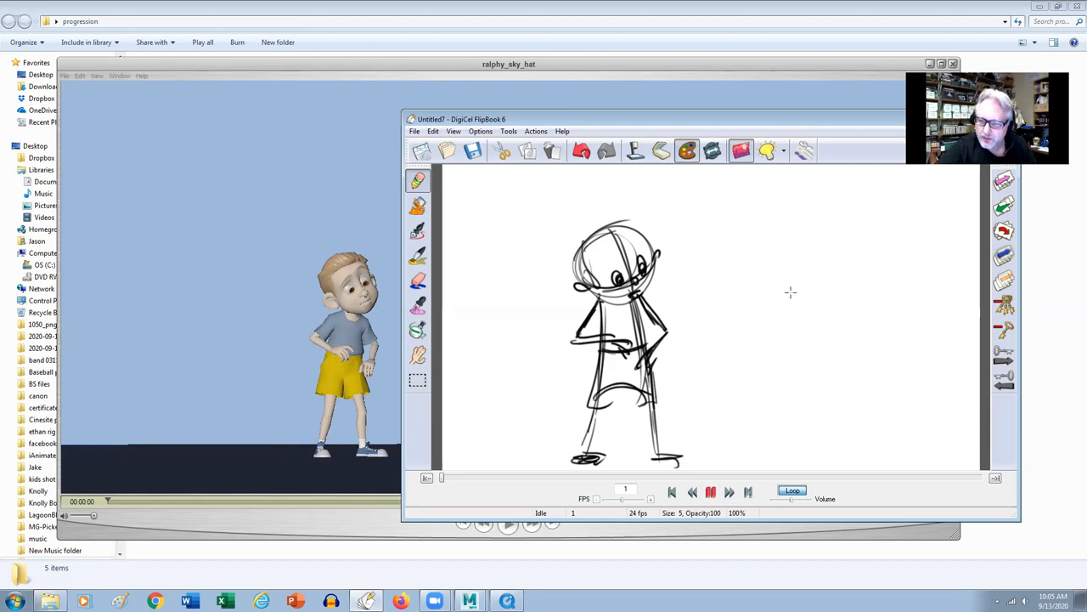
{"action": "left_click_drag", "start_coordinate": [791, 284], "coordinate": [798, 440]}
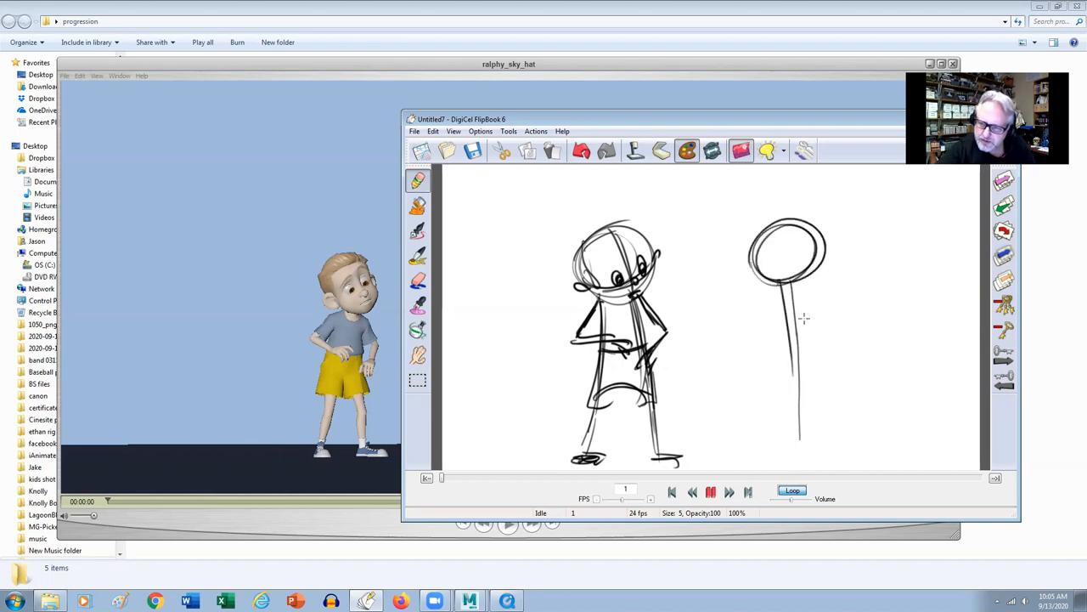
- Pencil the second figure's body, hands-on-hips arms, legs, feet and smiling face
{"action": "left_click_drag", "start_coordinate": [780, 289], "coordinate": [829, 433]}
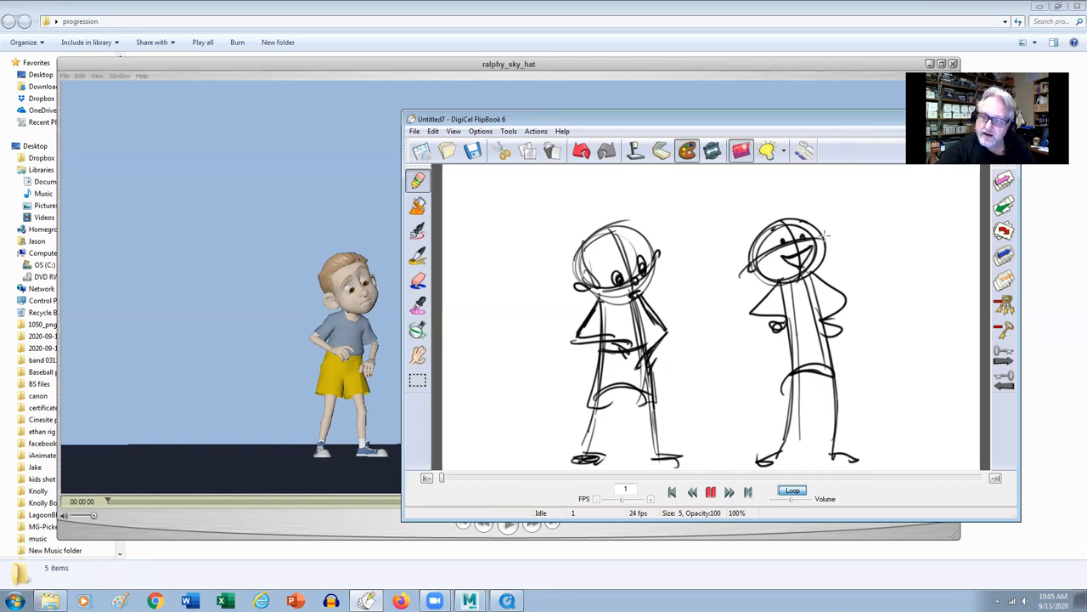
{"action": "left_click_drag", "start_coordinate": [824, 234], "coordinate": [815, 348]}
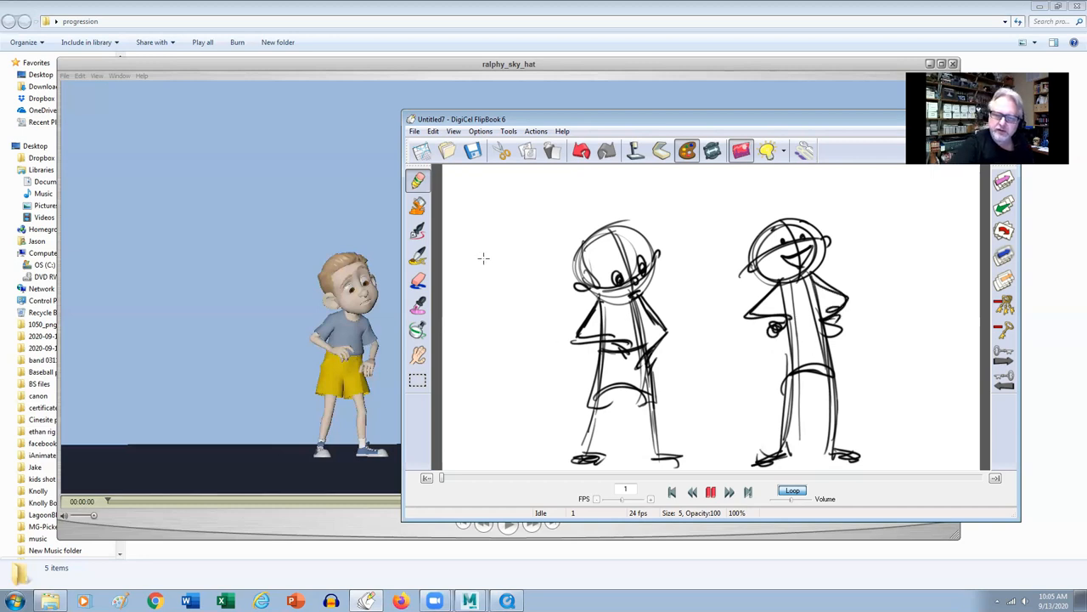
- Pencil a small rough sketch at the left edge of the frame
{"action": "left_click_drag", "start_coordinate": [506, 238], "coordinate": [493, 293]}
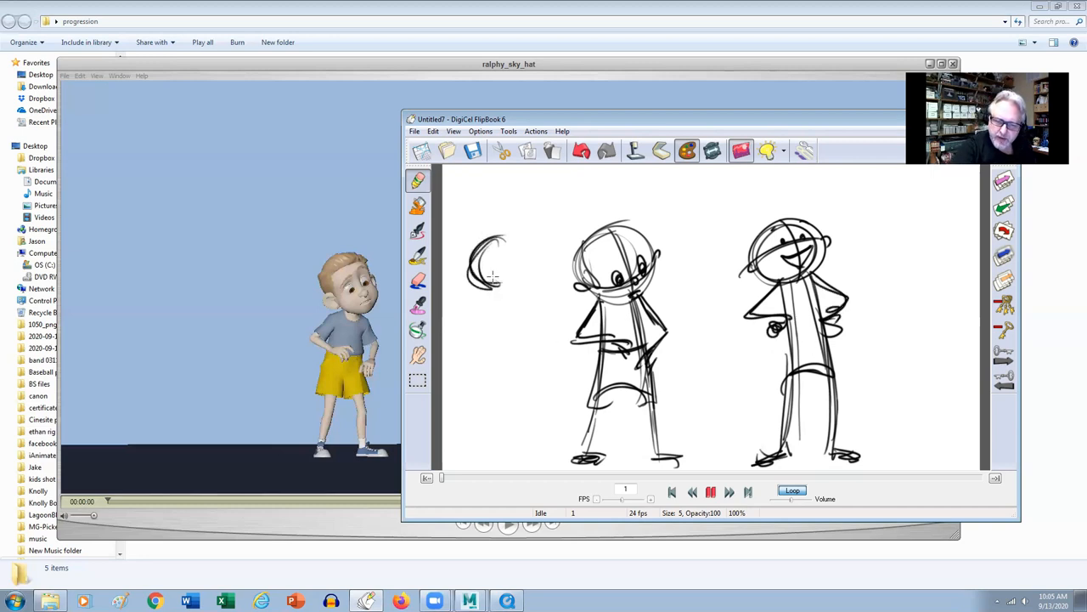
{"action": "left_click_drag", "start_coordinate": [489, 272], "coordinate": [506, 302]}
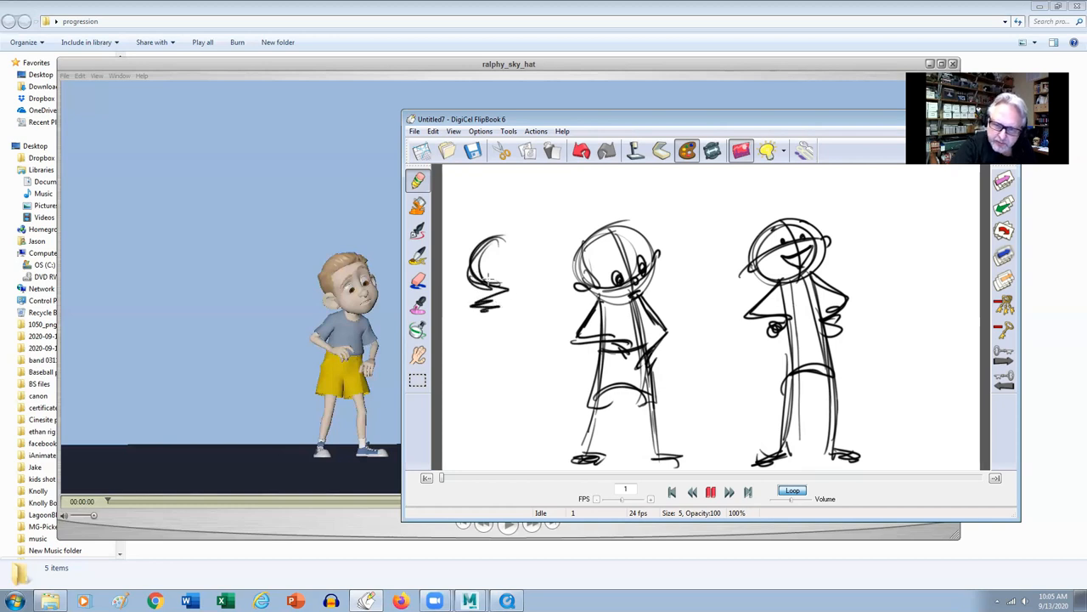
{"action": "left_click_drag", "start_coordinate": [485, 280], "coordinate": [522, 293]}
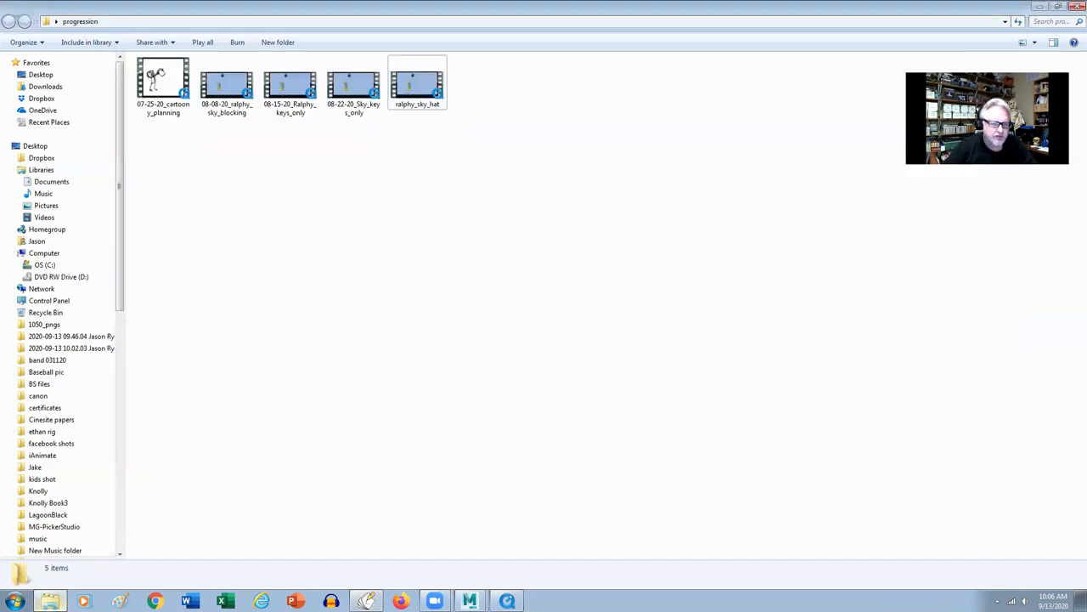
- Open the 07-25-20 cartoony planning movie, centre its window and play it
{"action": "double_click", "coordinate": [163, 80]}
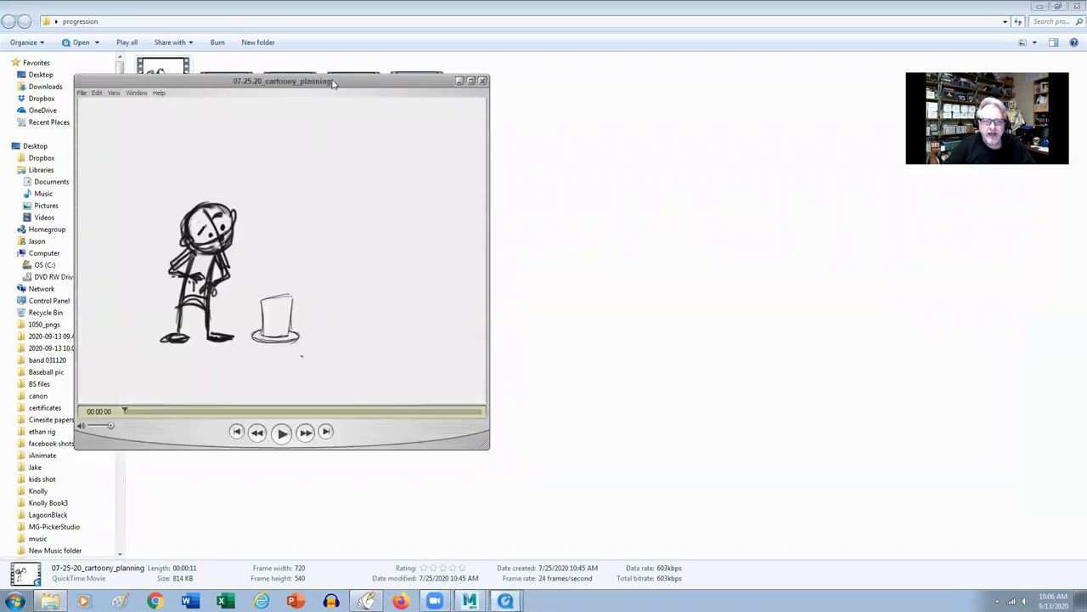
{"action": "left_click_drag", "start_coordinate": [282, 81], "coordinate": [496, 143]}
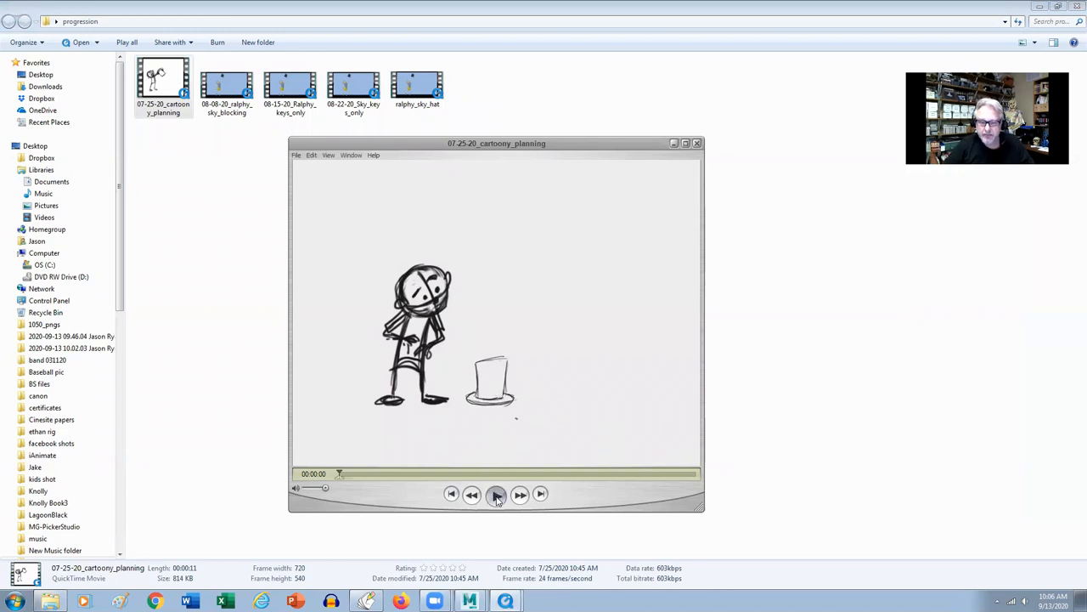
{"action": "left_click", "coordinate": [496, 493]}
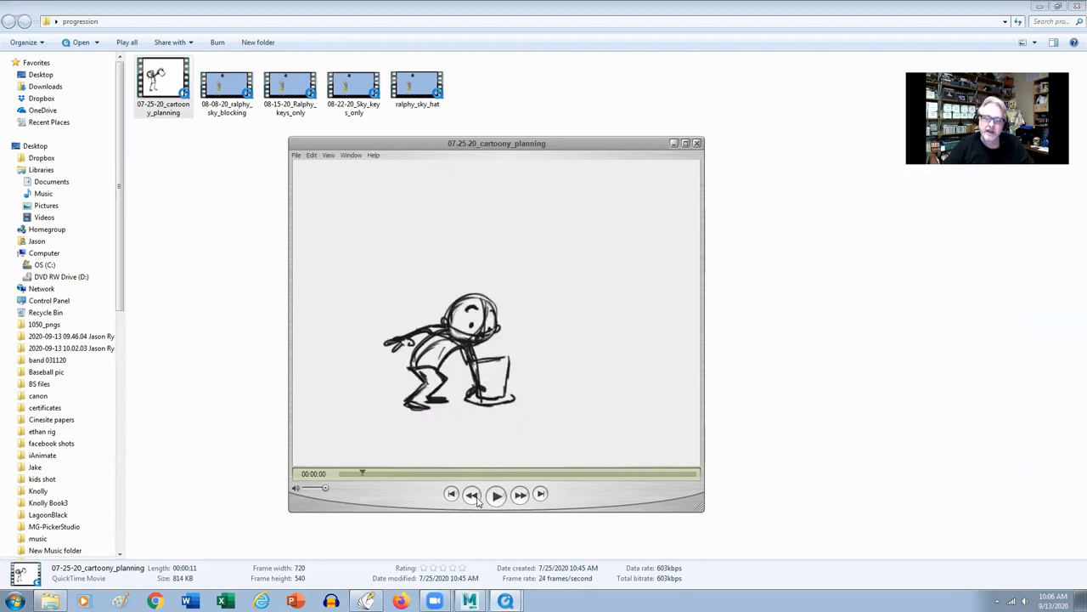
- Replay the planning animation, pausing on Ralphy's key poses with the magic hat
{"action": "left_click", "coordinate": [497, 493]}
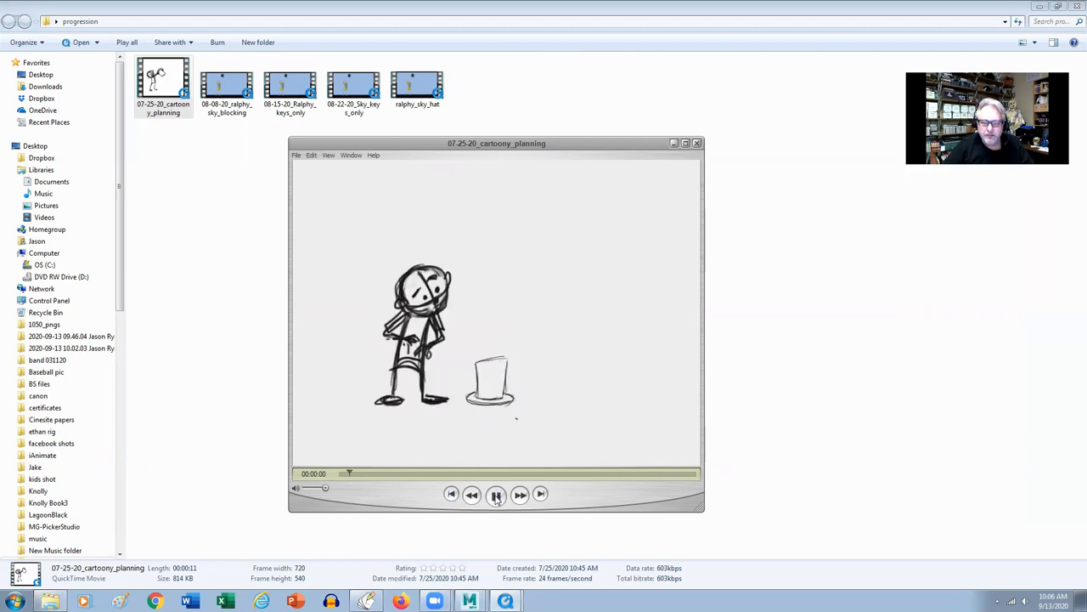
{"action": "left_click", "coordinate": [496, 494]}
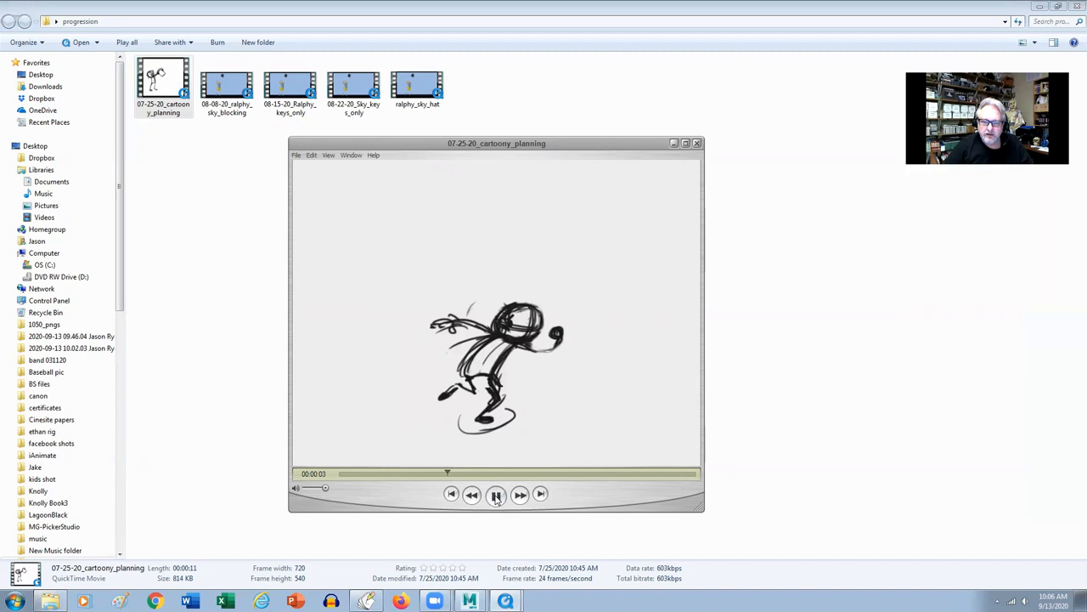
{"action": "left_click", "coordinate": [496, 493]}
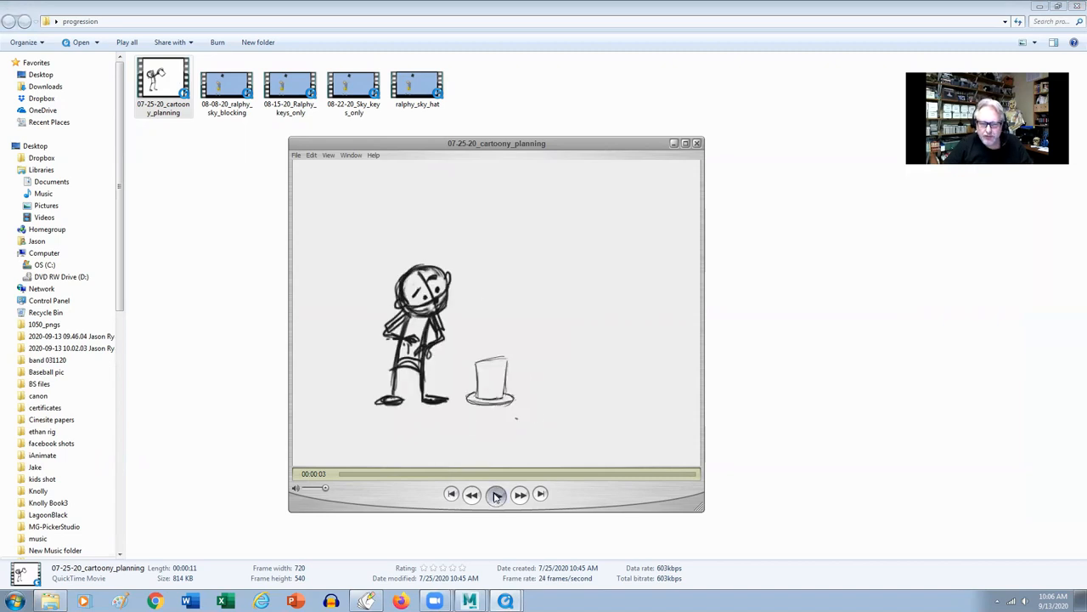
{"action": "left_click", "coordinate": [497, 494]}
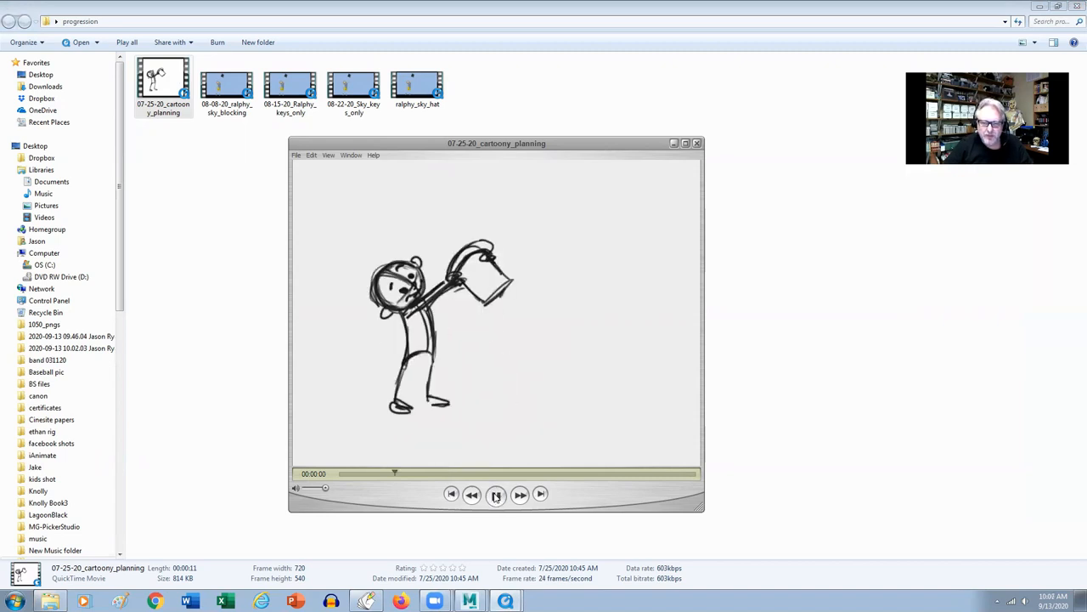
{"action": "left_click", "coordinate": [496, 494]}
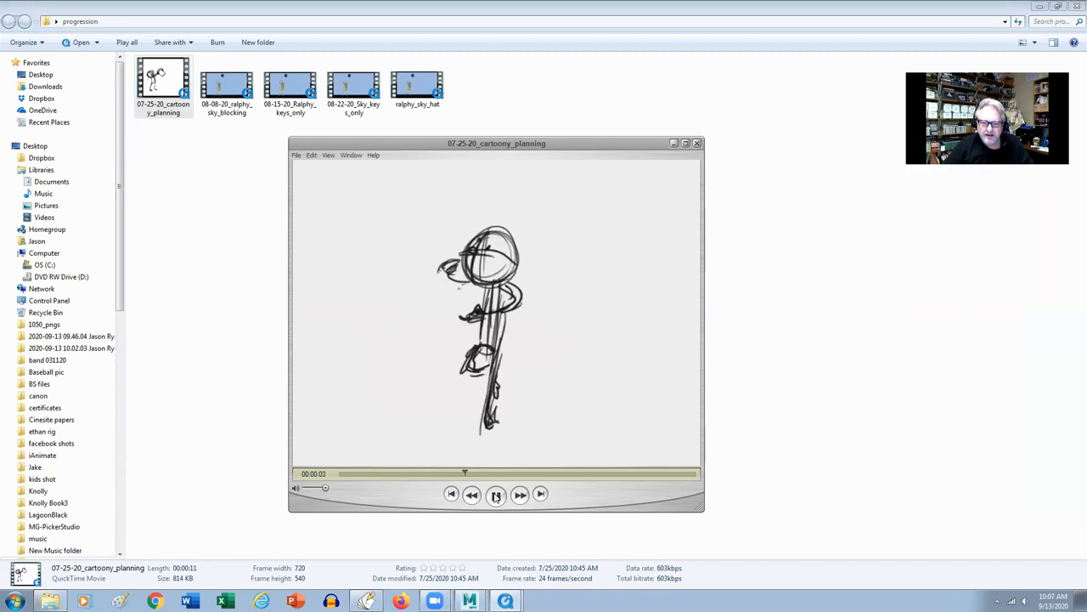
{"action": "left_click", "coordinate": [496, 494]}
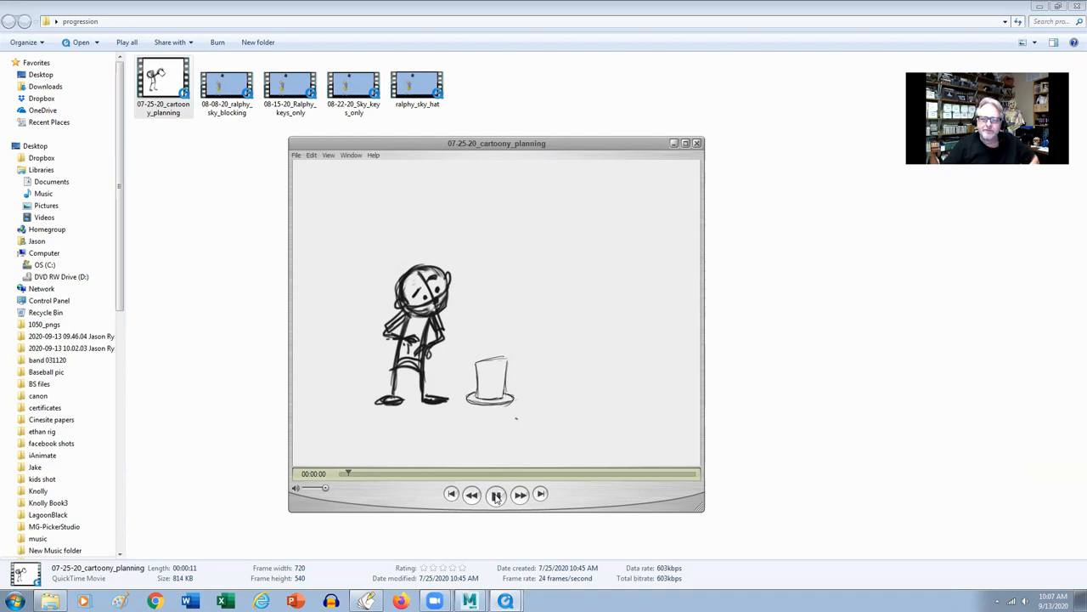
{"action": "left_click", "coordinate": [496, 494]}
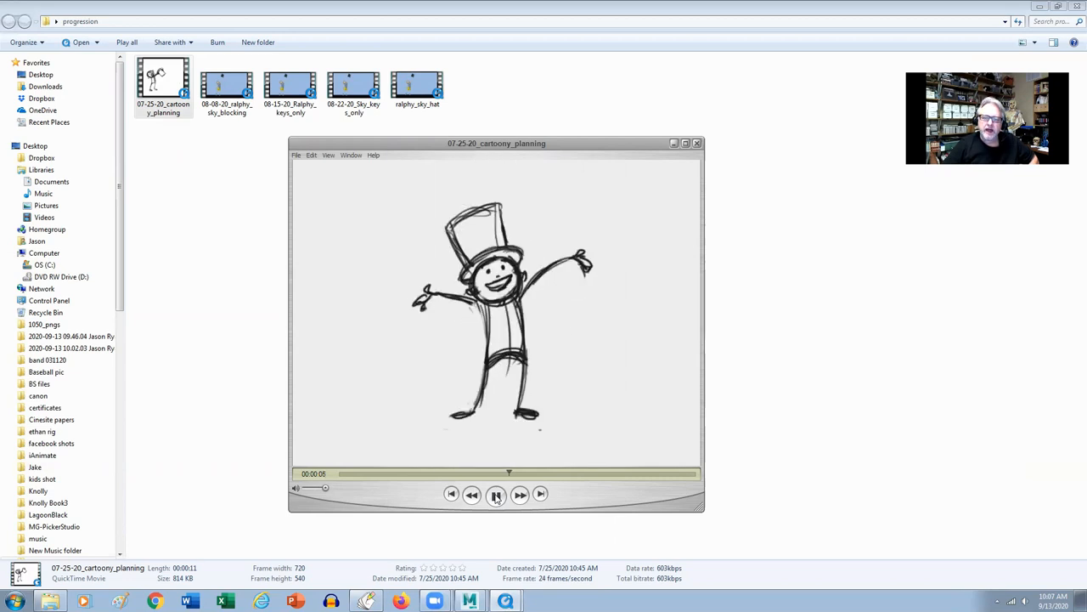
{"action": "left_click", "coordinate": [496, 493]}
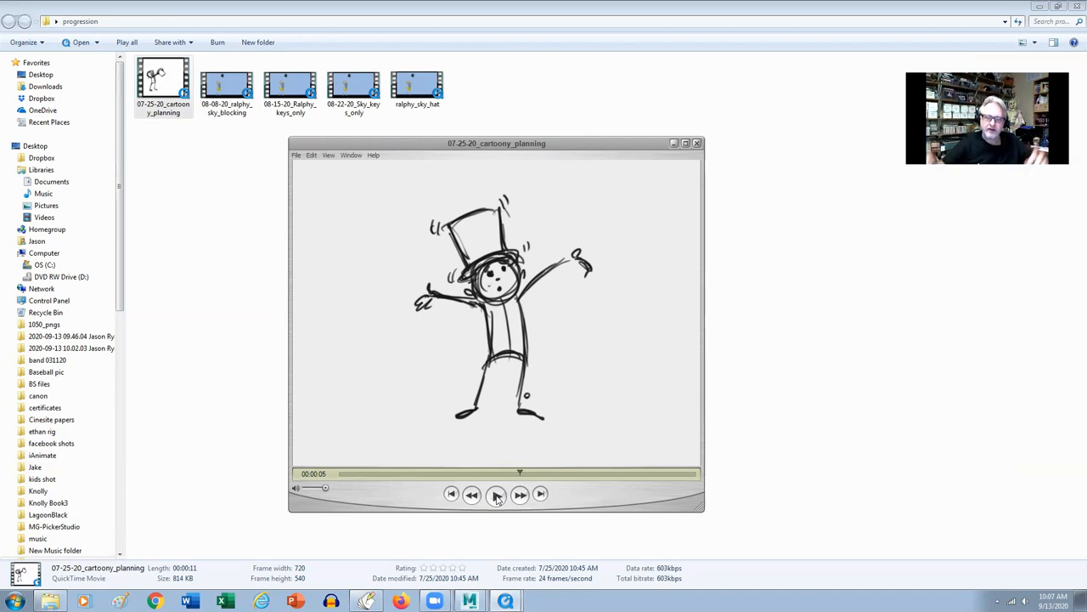
{"action": "left_click", "coordinate": [496, 493]}
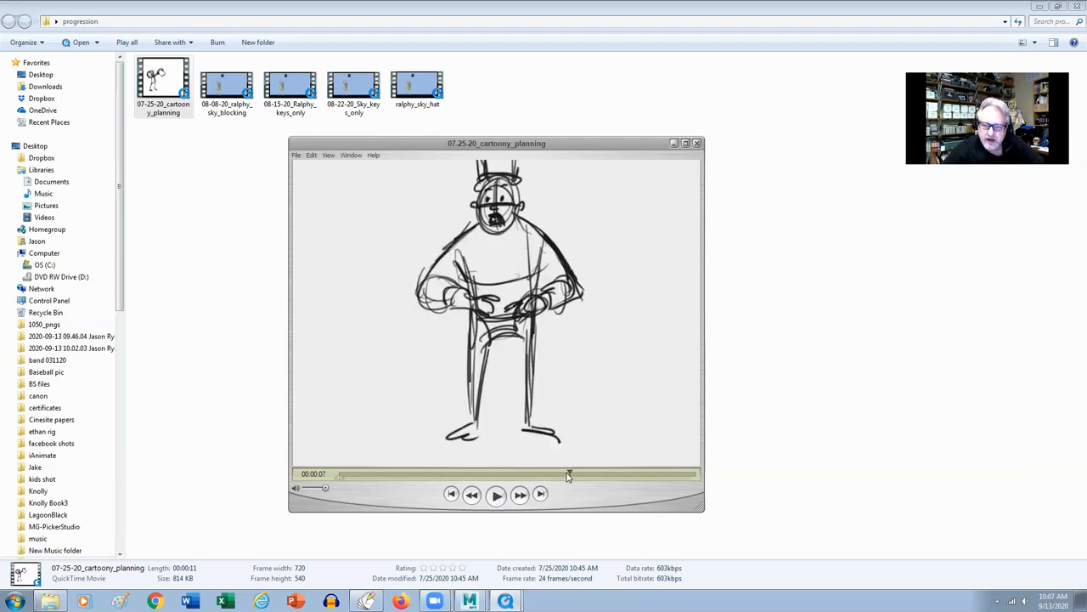
- Scrub the planning clip between about 7 and 9 seconds, settling on Ralphy's waving pose
{"action": "left_click_drag", "start_coordinate": [569, 474], "coordinate": [548, 474]}
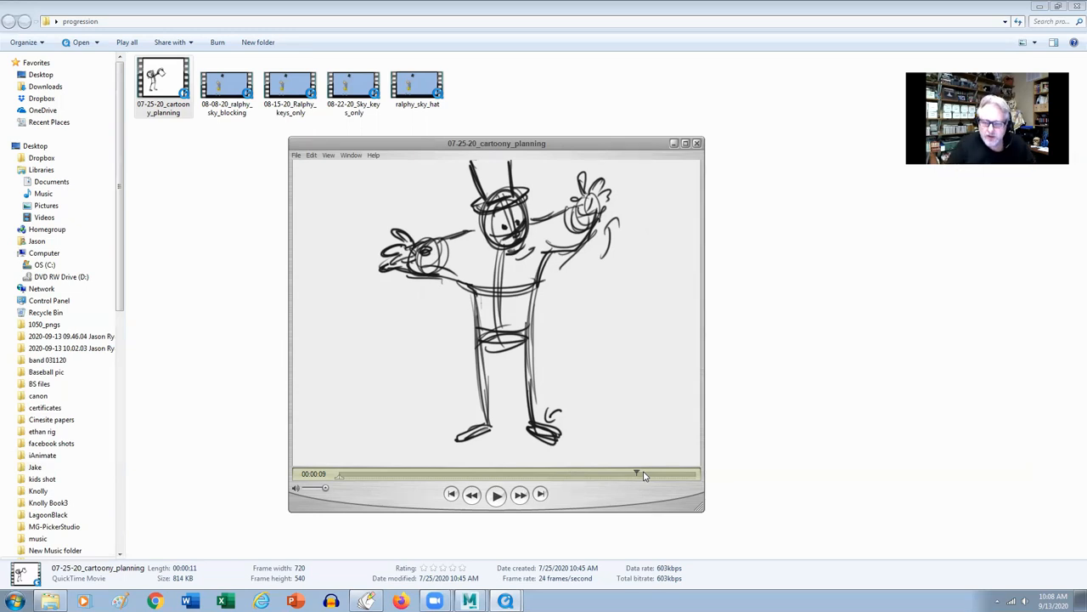
{"action": "left_click_drag", "start_coordinate": [636, 474], "coordinate": [531, 473]}
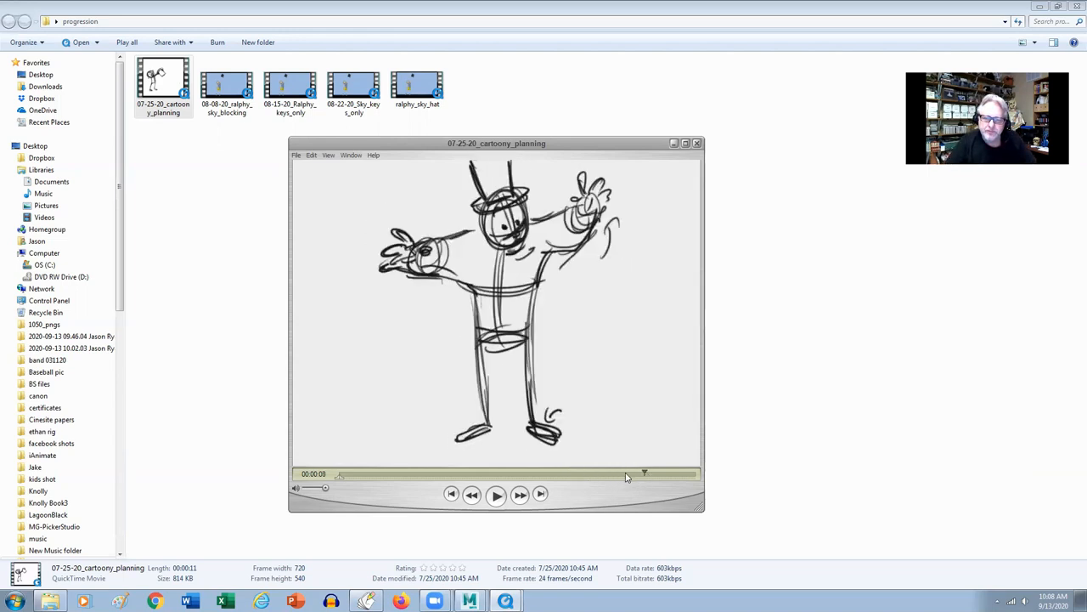
{"action": "left_click_drag", "start_coordinate": [626, 473], "coordinate": [592, 473]}
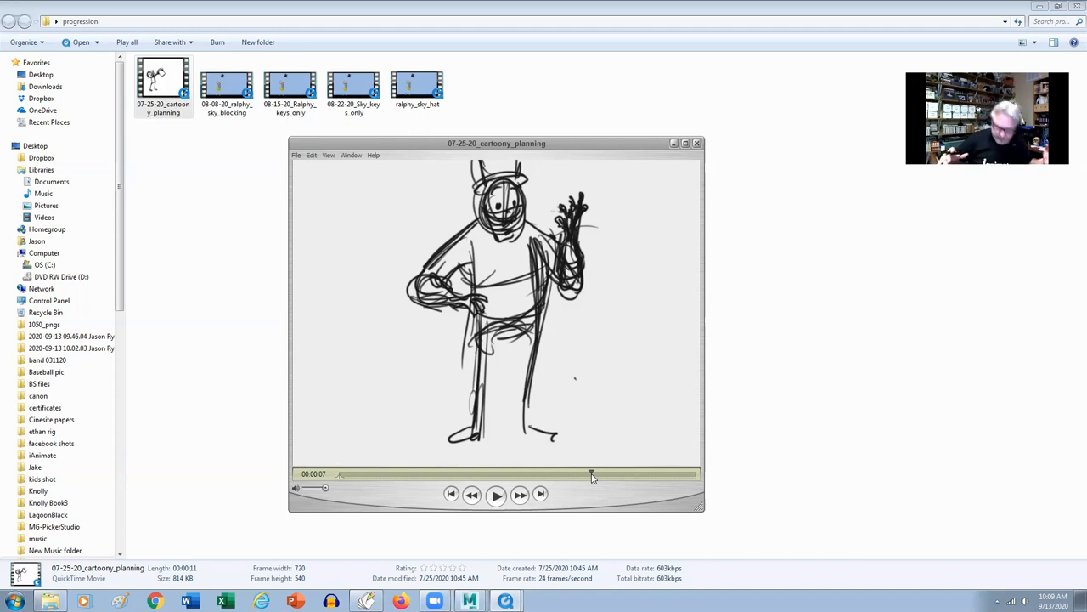
- Close the cartoony planning clip in QuickTime Player
{"action": "left_click", "coordinate": [520, 494]}
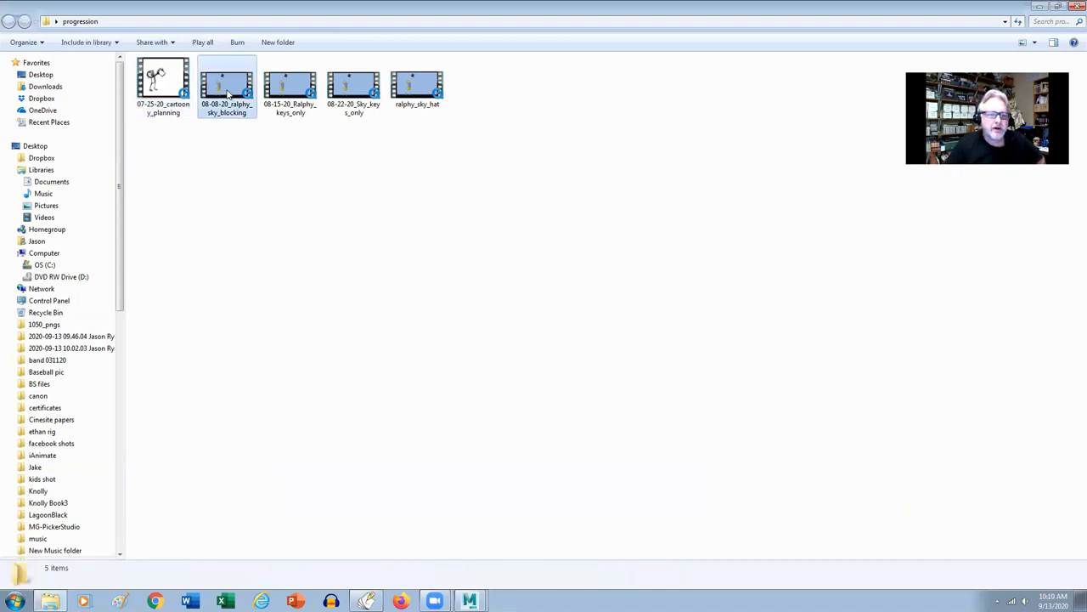
- Open 08-08-20_ralphy_sky_blocking, play it and scrub to about 2 seconds
{"action": "double_click", "coordinate": [227, 83]}
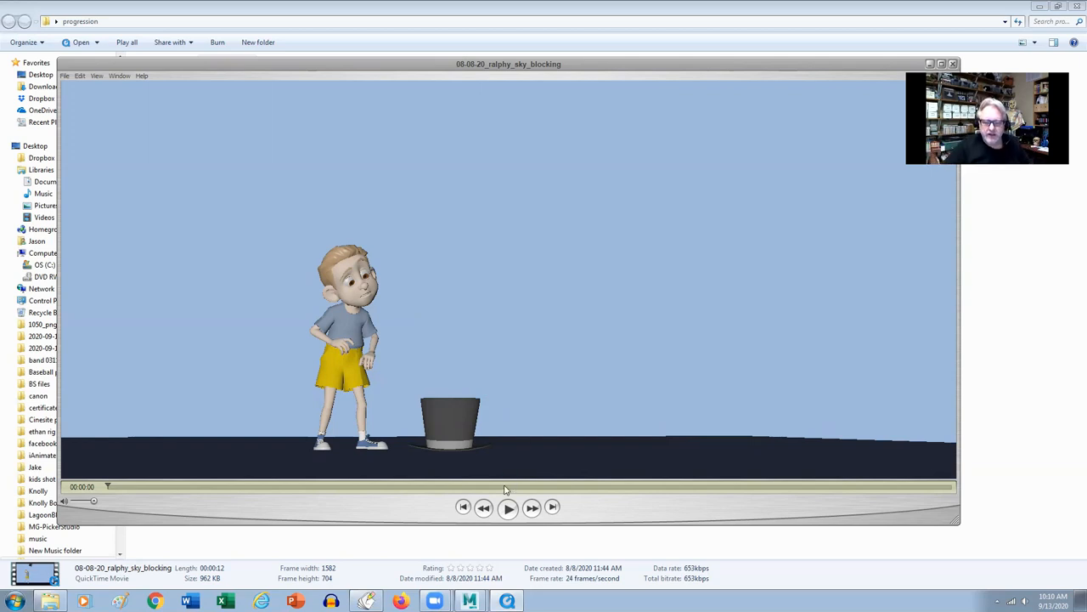
{"action": "left_click", "coordinate": [508, 508]}
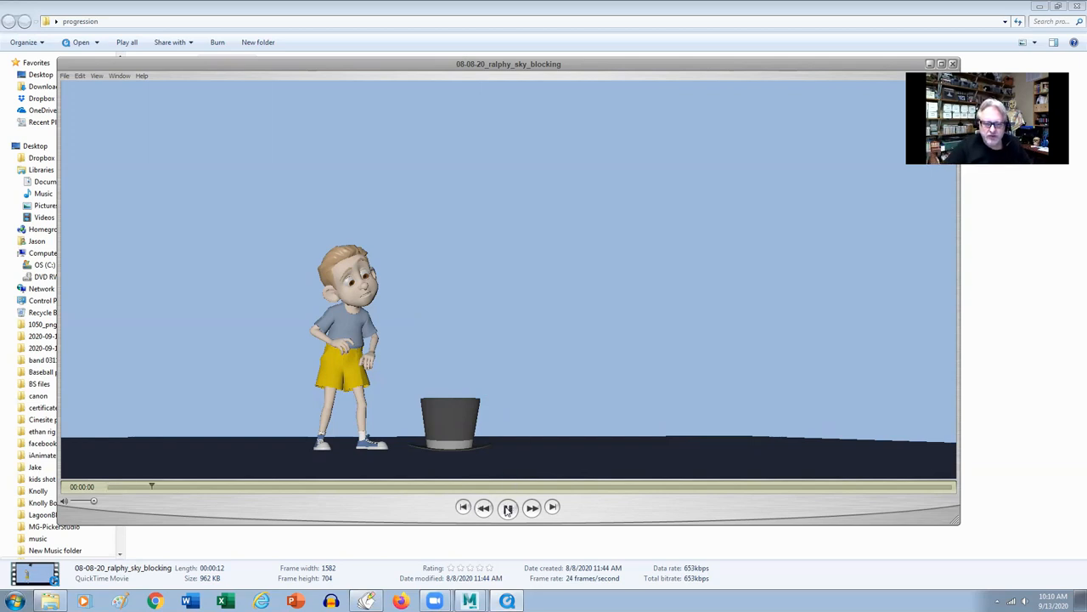
{"action": "left_click_drag", "start_coordinate": [151, 486], "coordinate": [170, 486]}
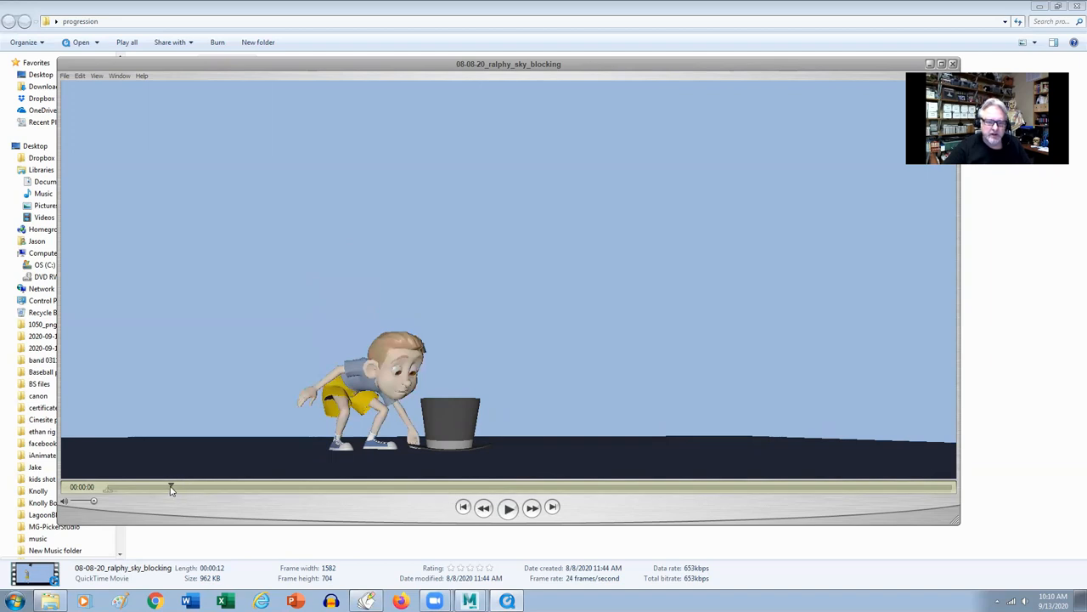
{"action": "mouse_move", "coordinate": [166, 487]}
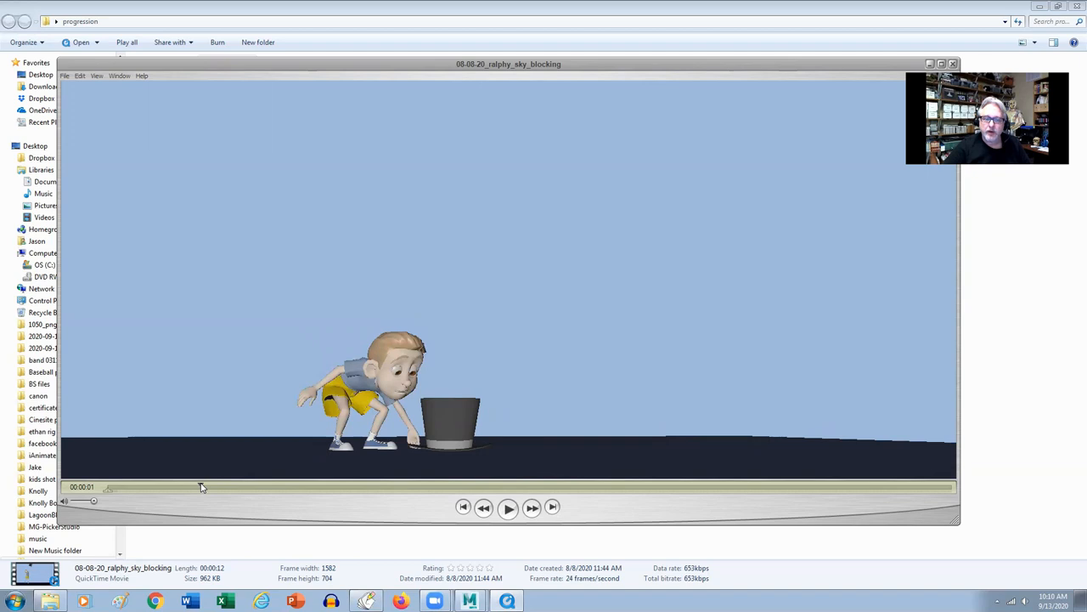
{"action": "mouse_move", "coordinate": [228, 488]}
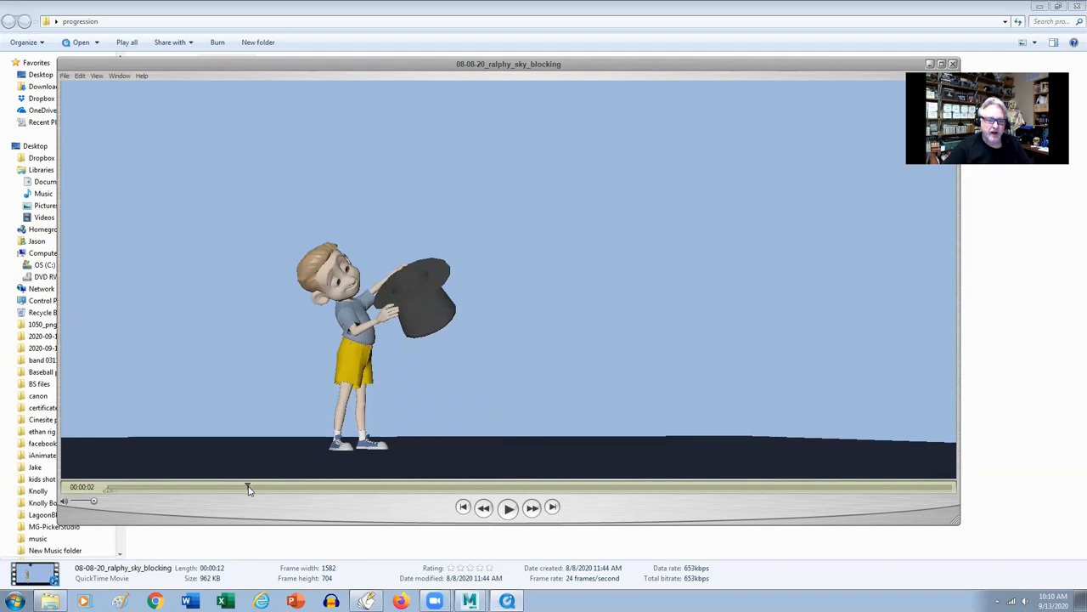
- Scrub the sky blocking clip forward to about 5 seconds, where Ralphy wears the hat
{"action": "left_click_drag", "start_coordinate": [249, 489], "coordinate": [282, 489]}
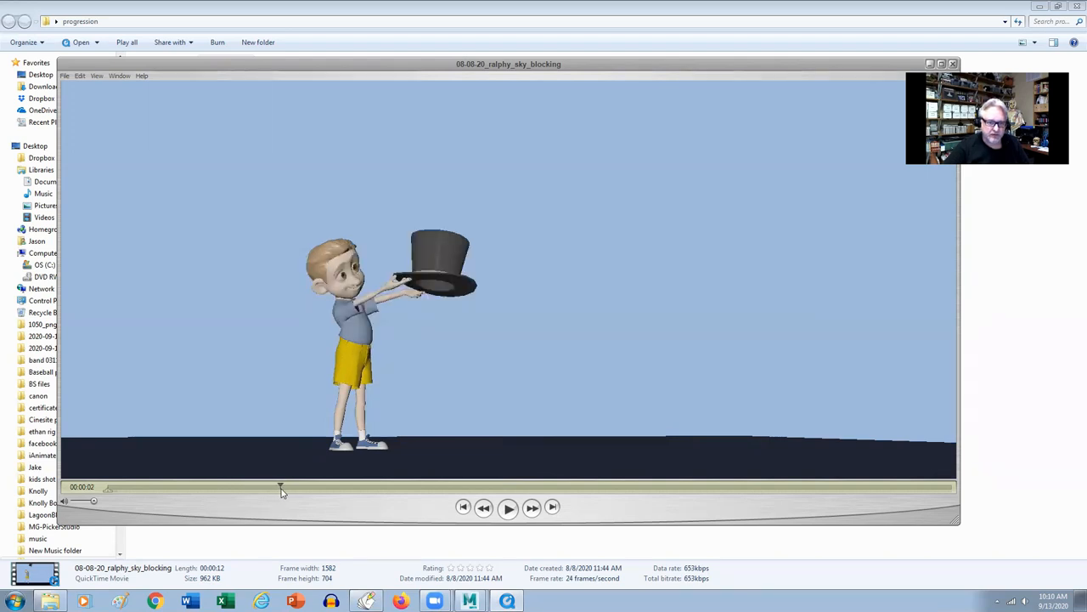
{"action": "left_click_drag", "start_coordinate": [280, 487], "coordinate": [297, 487]}
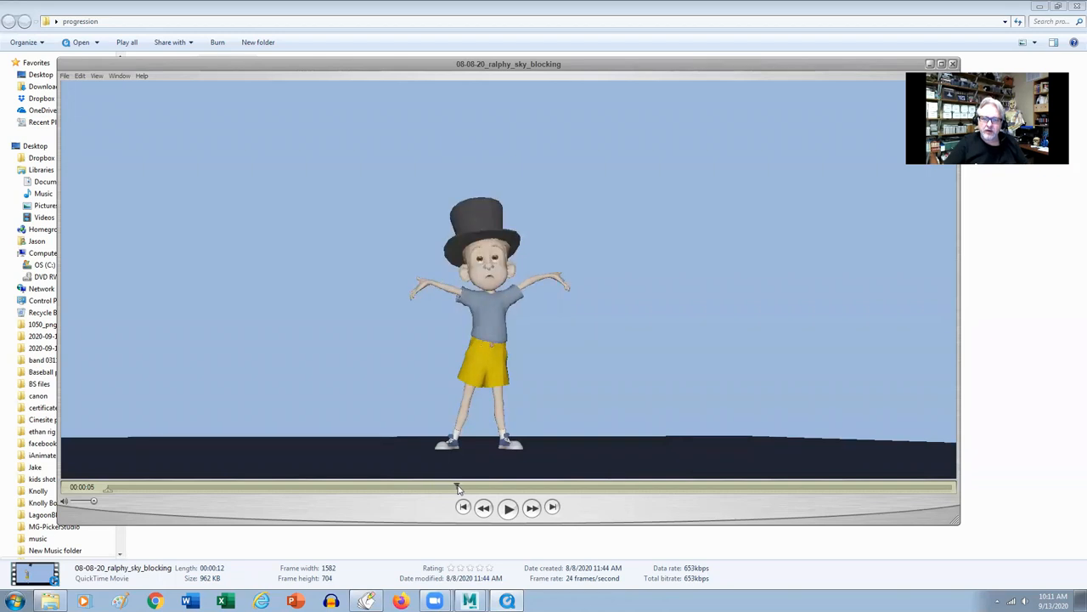
{"action": "mouse_move", "coordinate": [480, 489]}
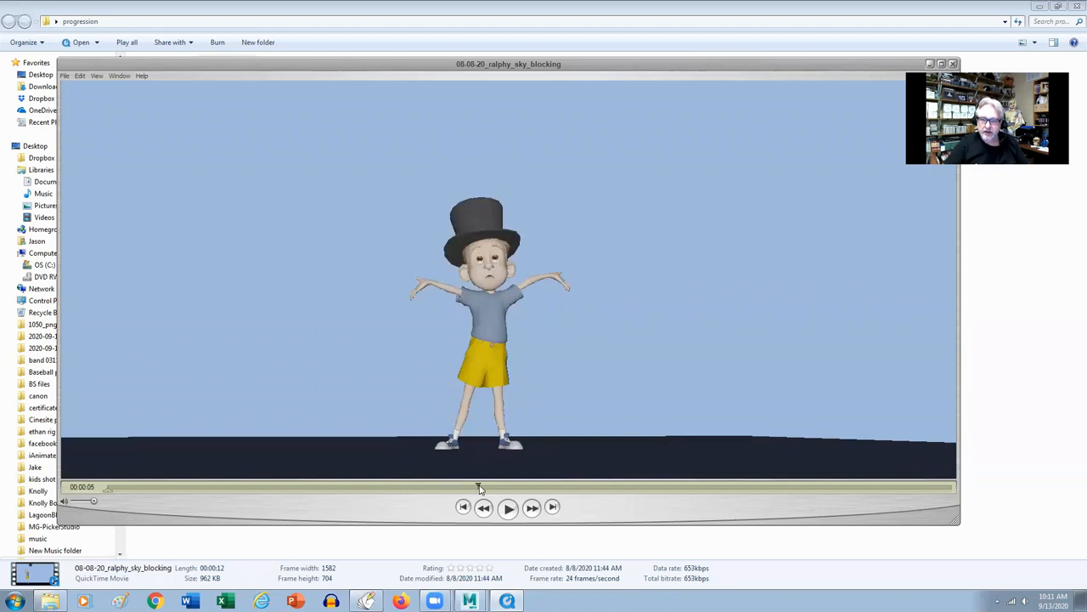